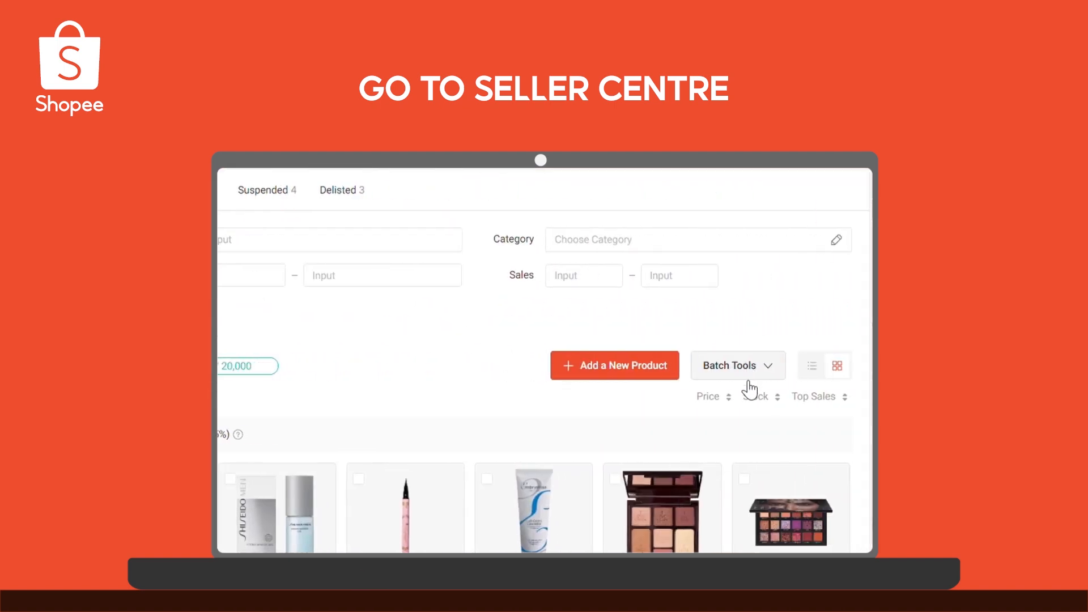
Step: Reach the Mass Update tool from Batch Tools above the product list
click(737, 365)
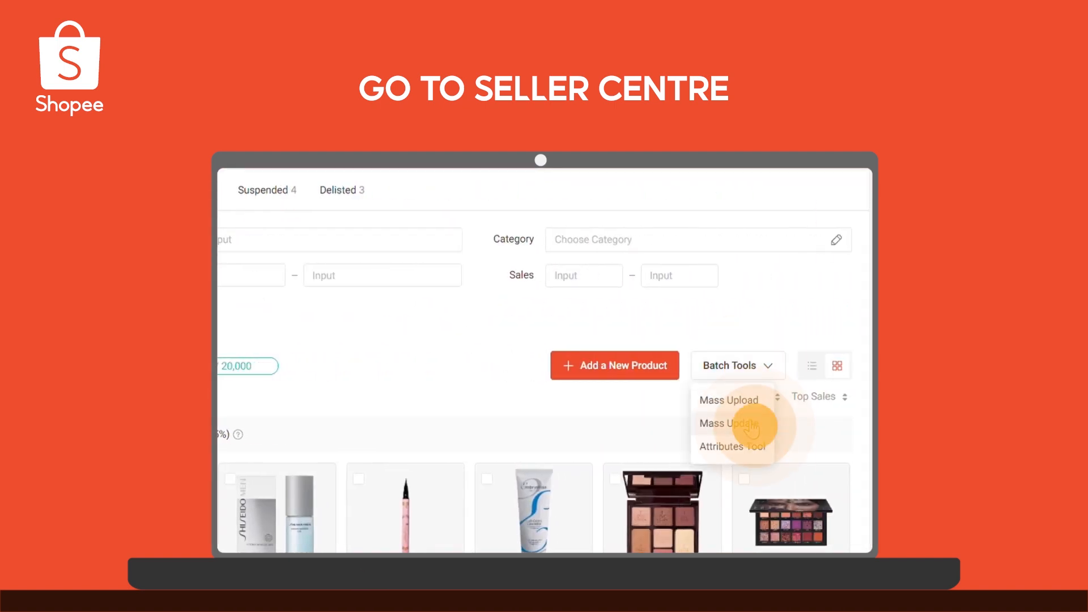
click(725, 424)
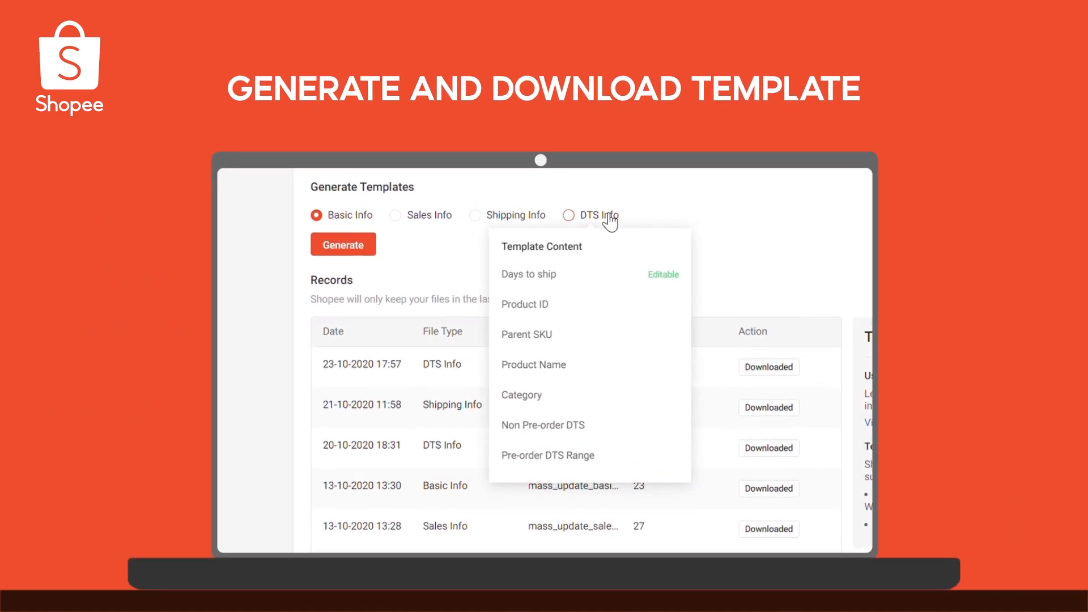
Step: Generate a Basic Info mass update template and download it from Records
click(342, 245)
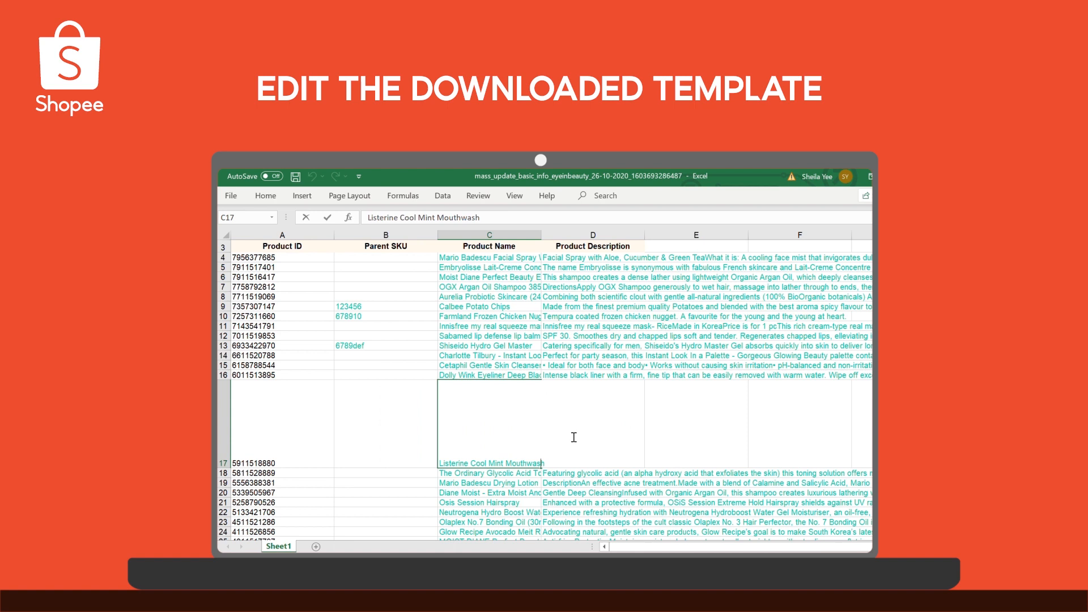
Step: Change the product name in C17 to 'Listerine Cool Mint Mouthwash 5'
text(5)
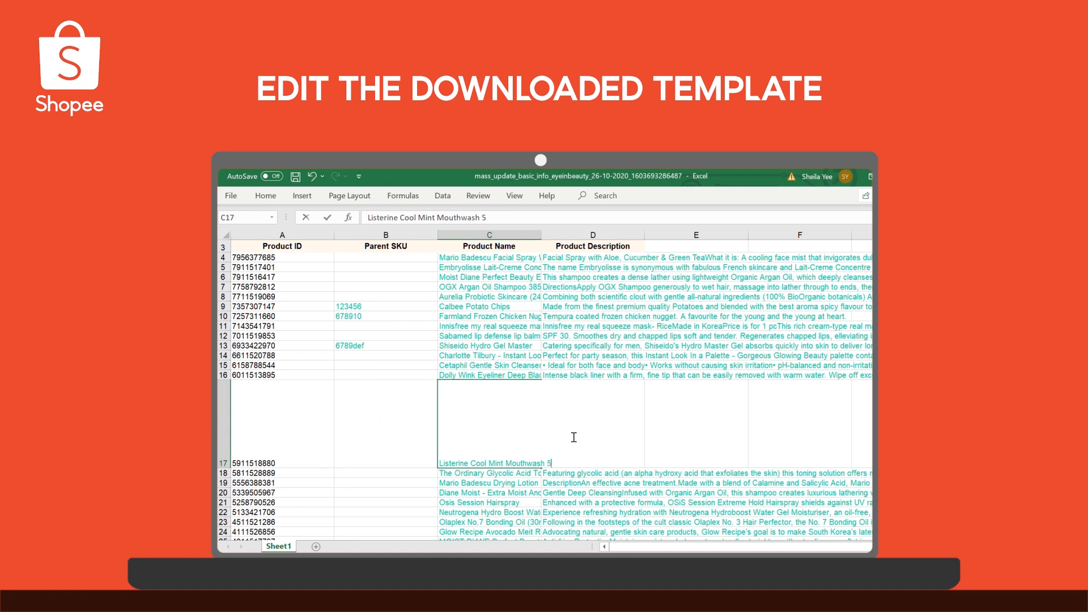